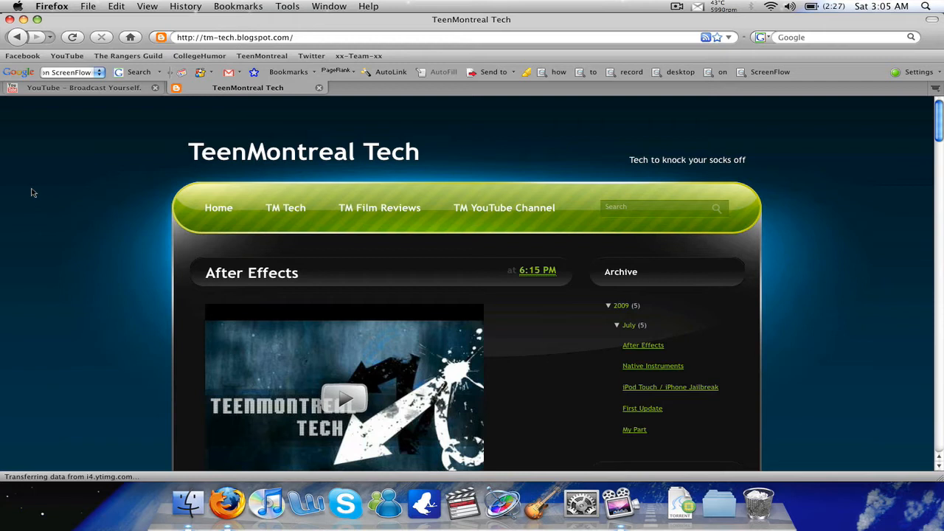
Open the 'iPod Touch / iPhone Jailbreak' archive post and scroll through its download steps
{"action": "scroll", "scroll_direction": "down", "scroll_amount": 3}
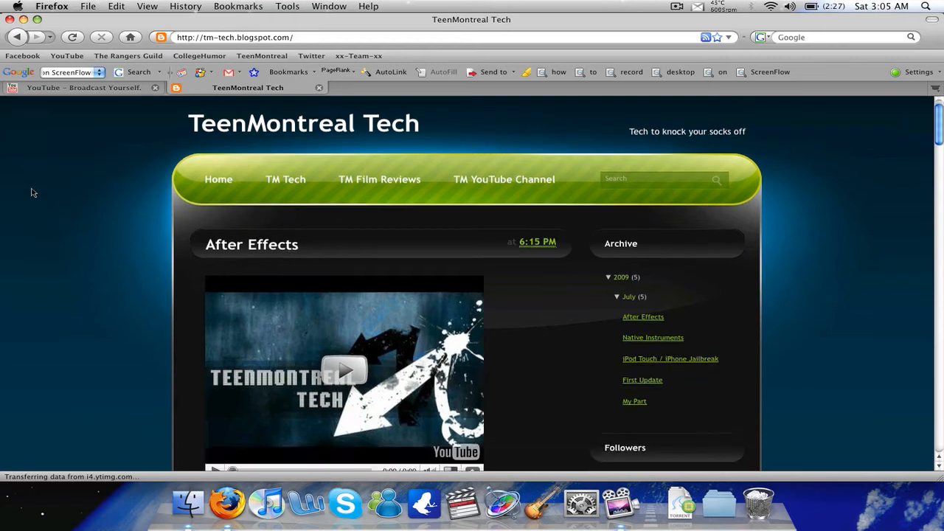
{"action": "scroll", "scroll_direction": "down", "scroll_amount": 3}
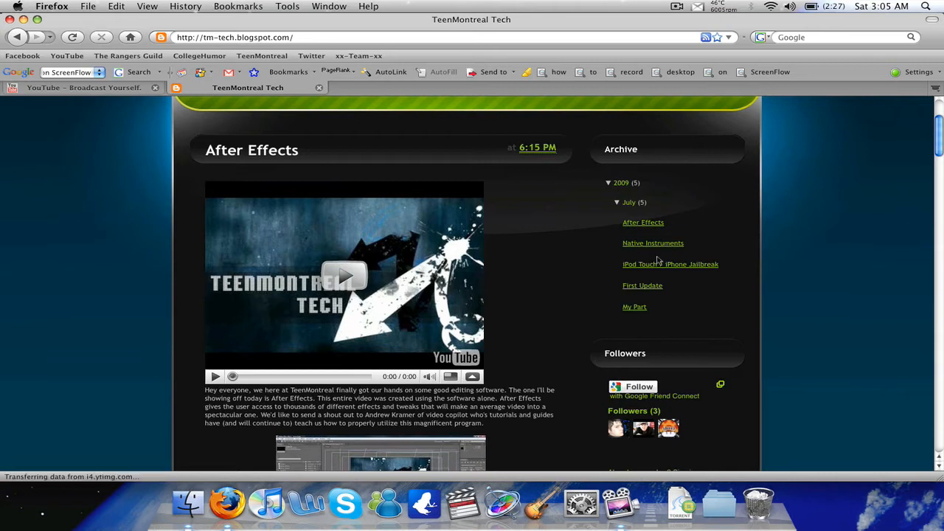
{"action": "mouse_move", "coordinate": [662, 264]}
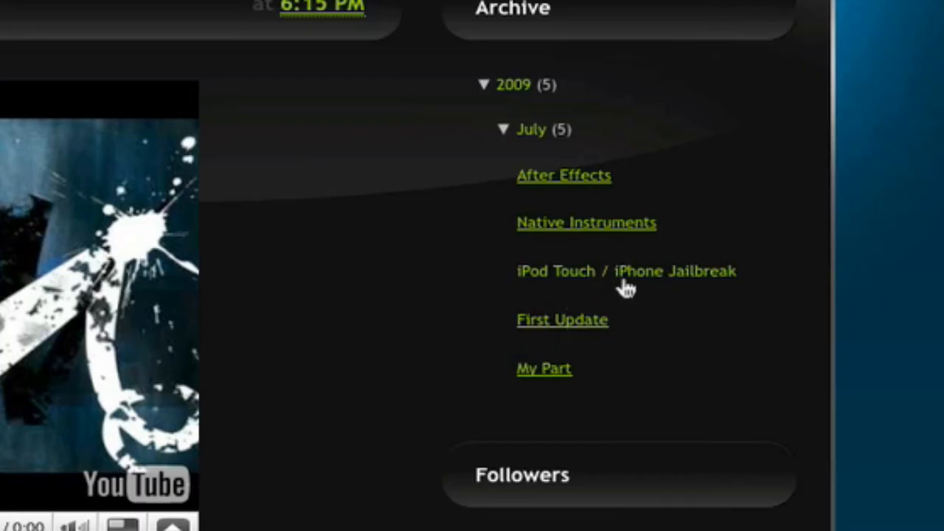
{"action": "left_click", "coordinate": [627, 270]}
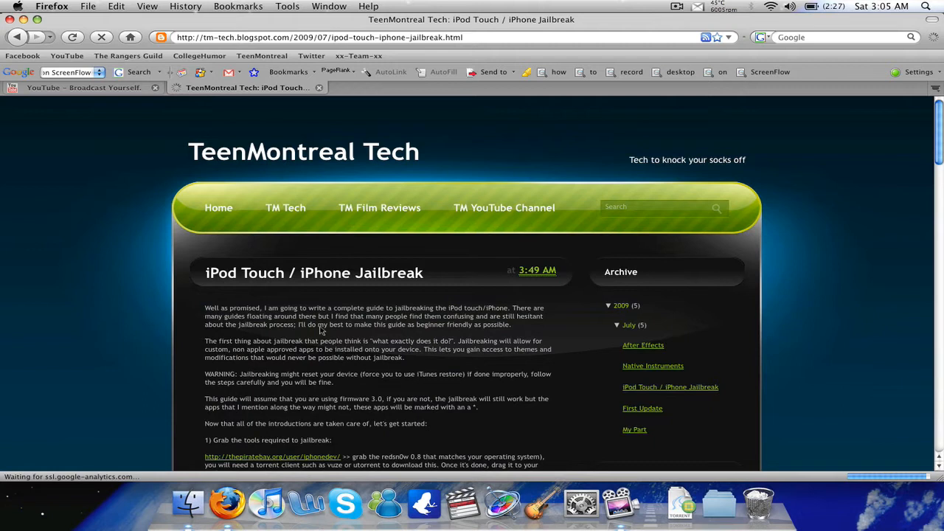
{"action": "scroll", "scroll_direction": "down", "scroll_amount": 3}
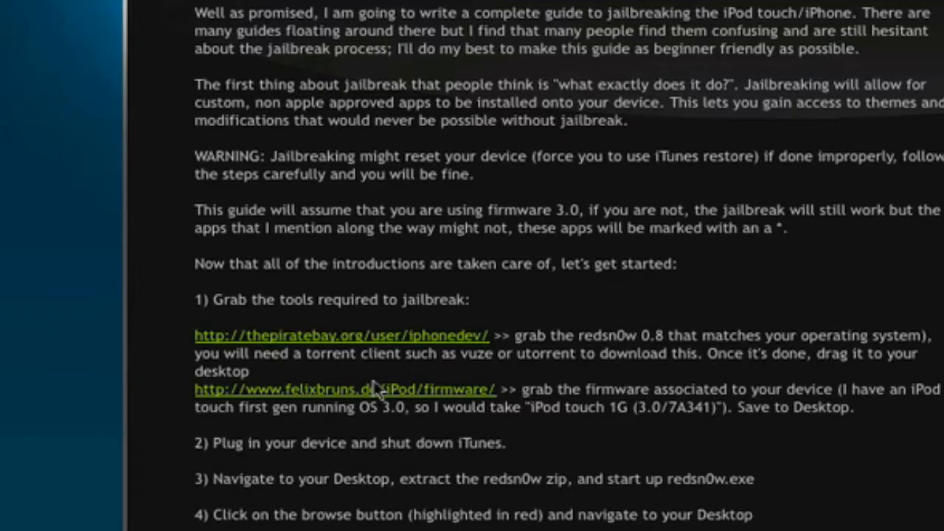
{"action": "mouse_move", "coordinate": [370, 323]}
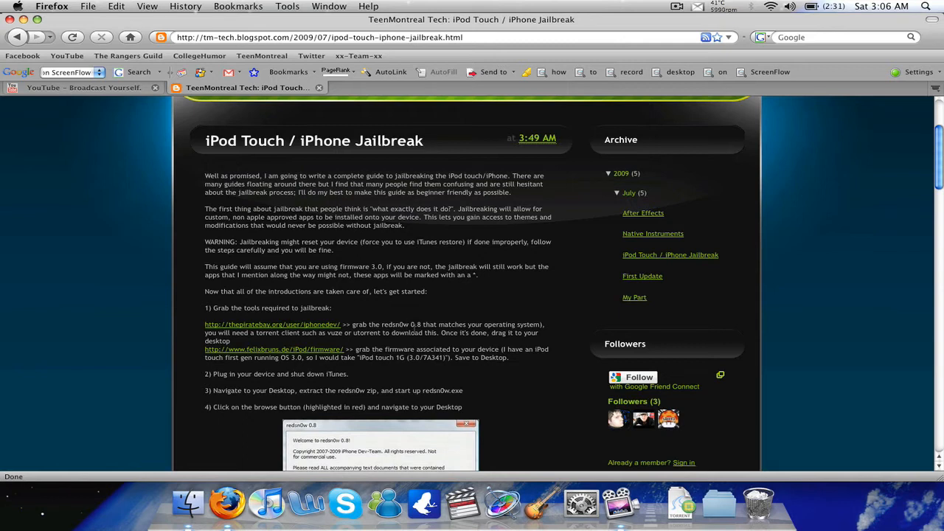
{"action": "double_click", "coordinate": [399, 324]}
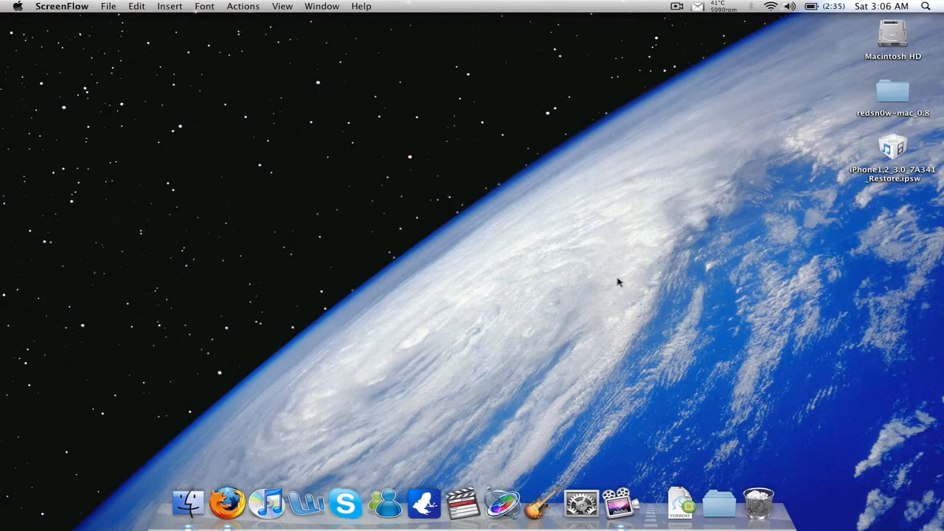
{"action": "mouse_move", "coordinate": [894, 95]}
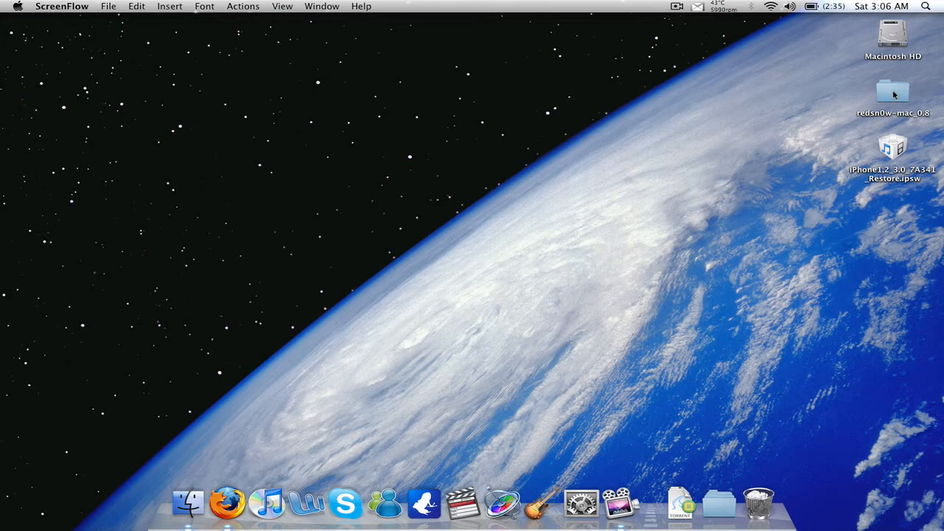
Copy the redsn0w app from the redsn0w-mac_0.8 folder to the desktop and close the folder
{"action": "double_click", "coordinate": [893, 92]}
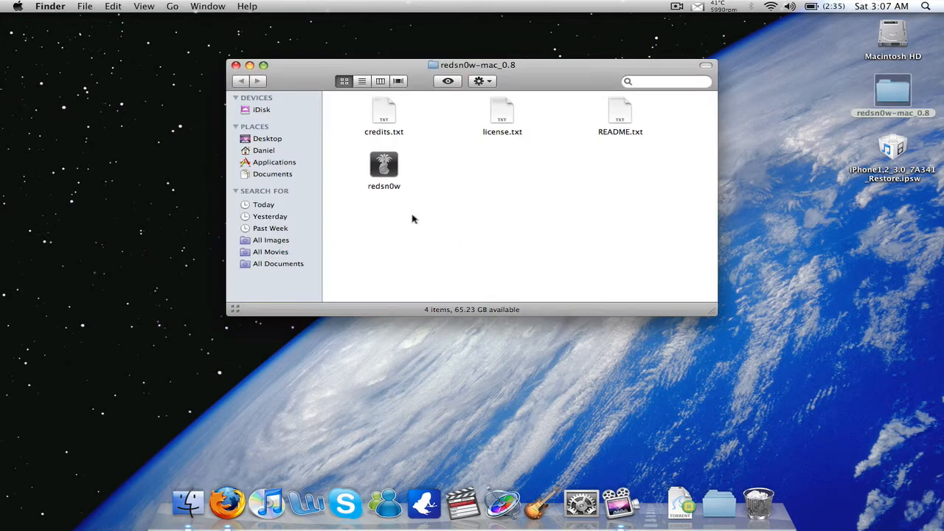
{"action": "left_click_drag", "start_coordinate": [384, 166], "coordinate": [861, 210]}
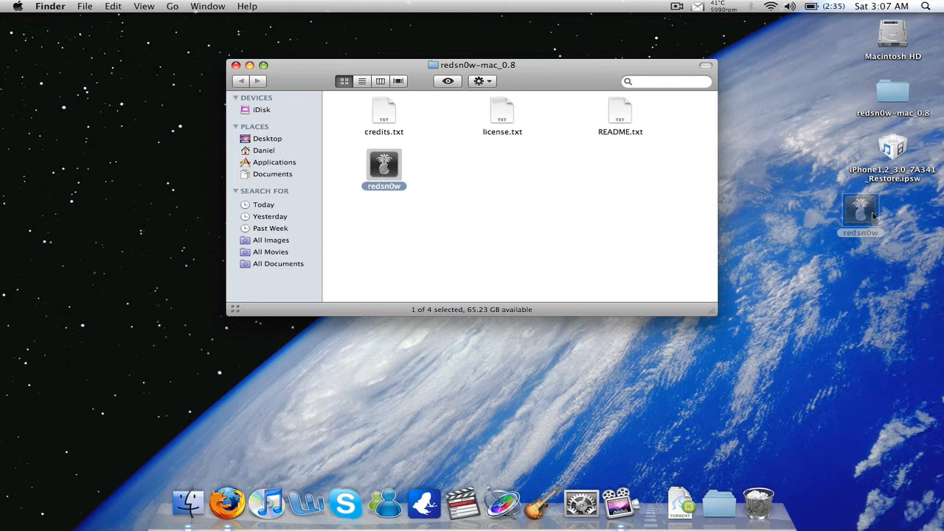
{"action": "left_click", "coordinate": [236, 65]}
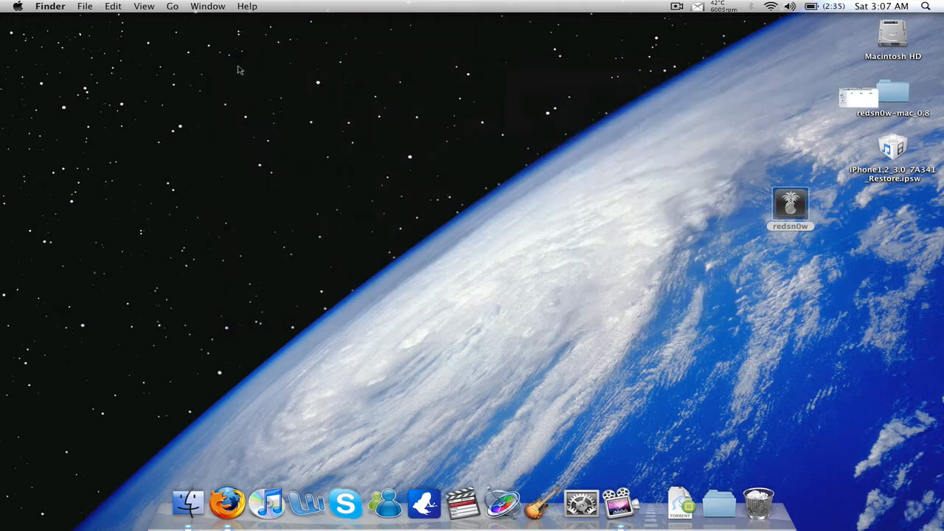
Launch redsn0w 0.8 from its desktop icon
{"action": "double_click", "coordinate": [791, 207]}
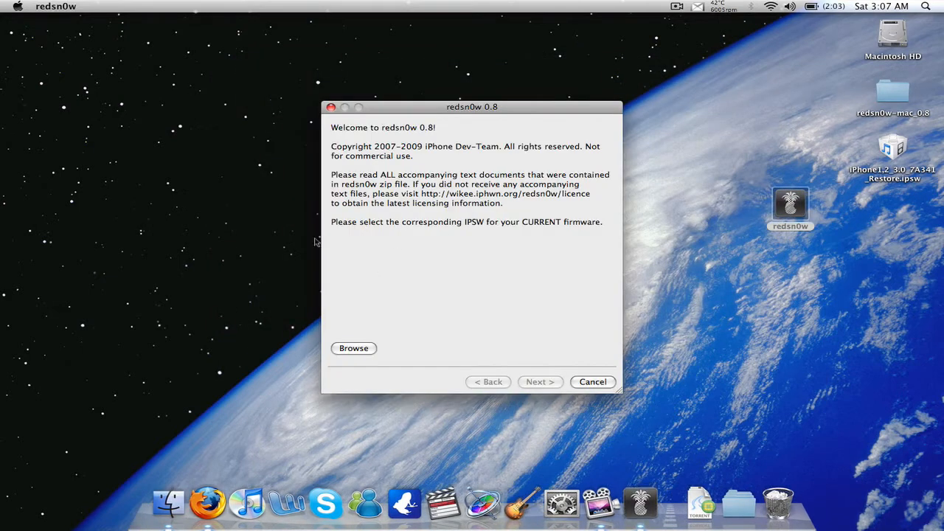
{"action": "mouse_move", "coordinate": [372, 185]}
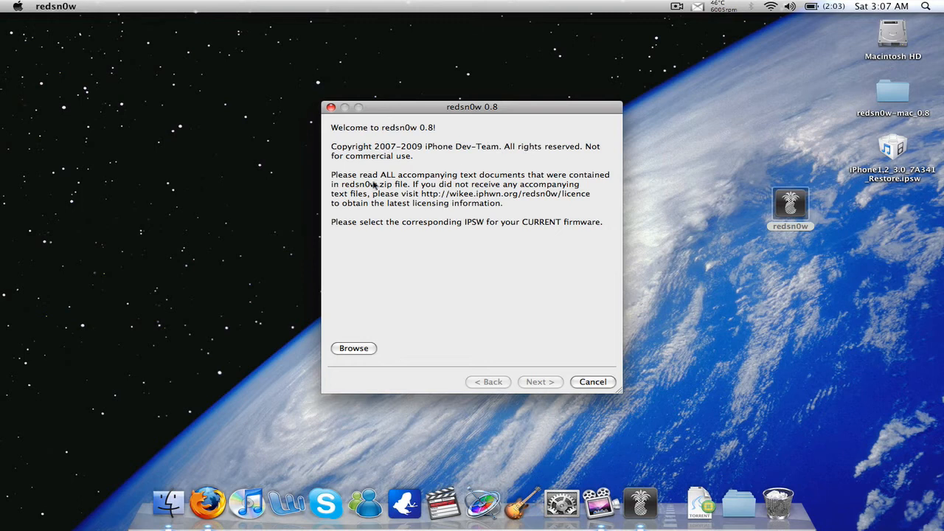
{"action": "mouse_move", "coordinate": [464, 171]}
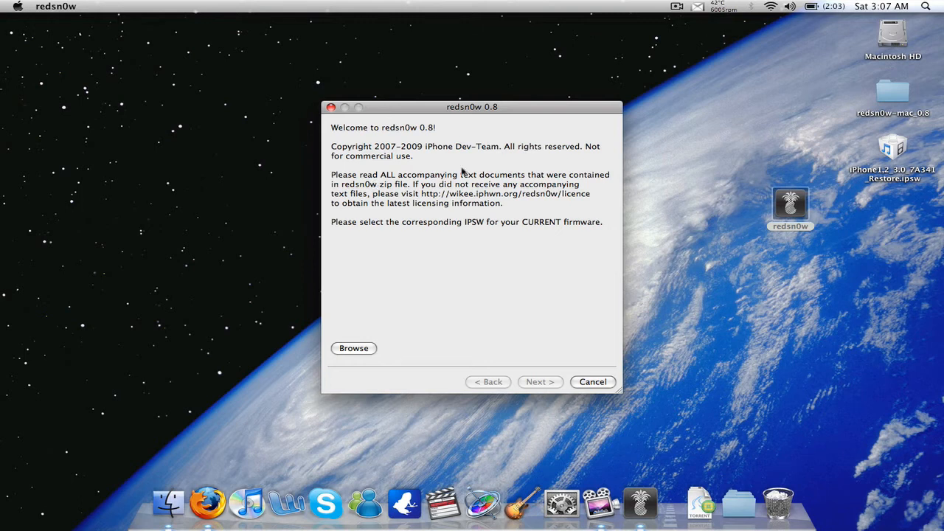
{"action": "mouse_move", "coordinate": [411, 226]}
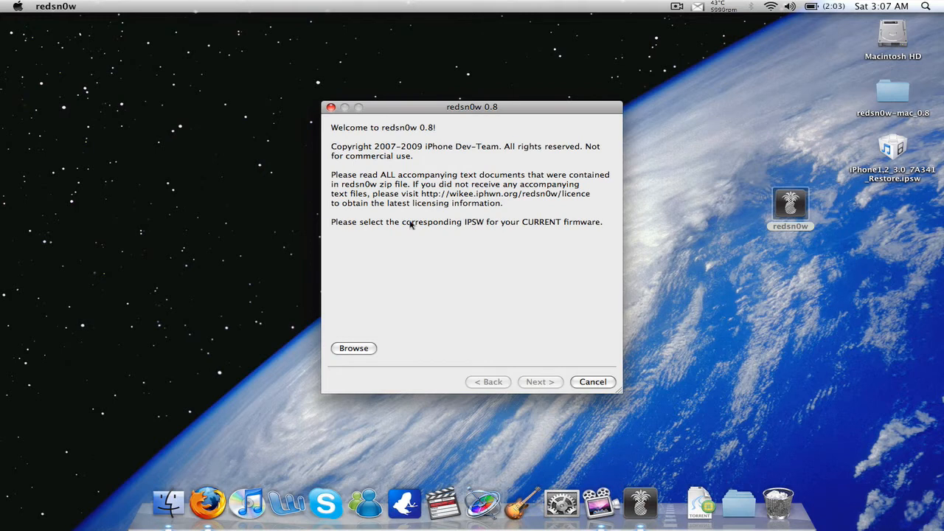
{"action": "mouse_move", "coordinate": [447, 229]}
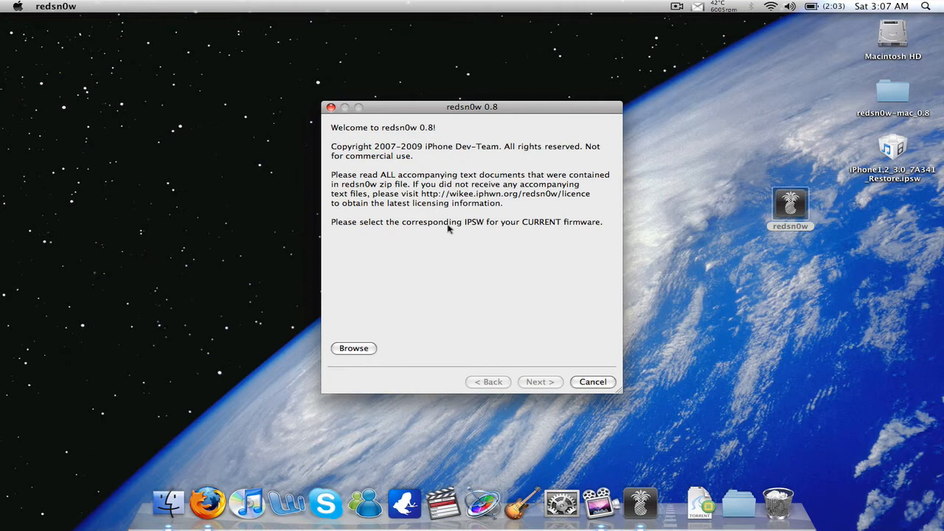
{"action": "mouse_move", "coordinate": [486, 230]}
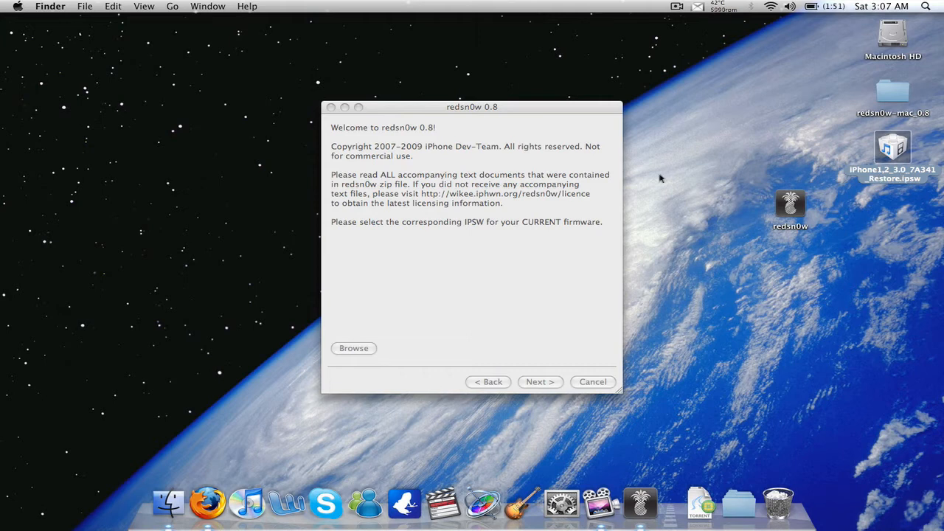
Load iPhone1,2_3.0_7A341_Restore.ipsw from the Desktop and continue once it is identified
{"action": "left_click", "coordinate": [354, 347]}
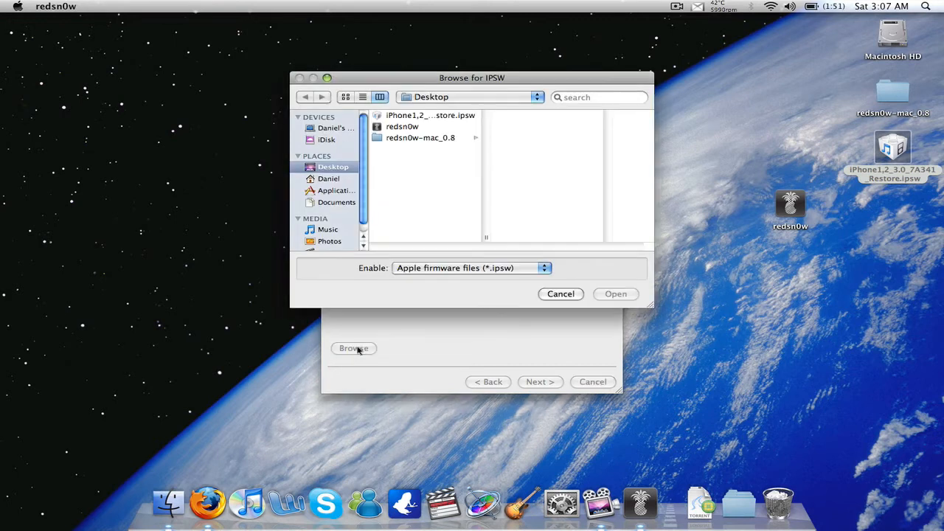
{"action": "left_click", "coordinate": [430, 115]}
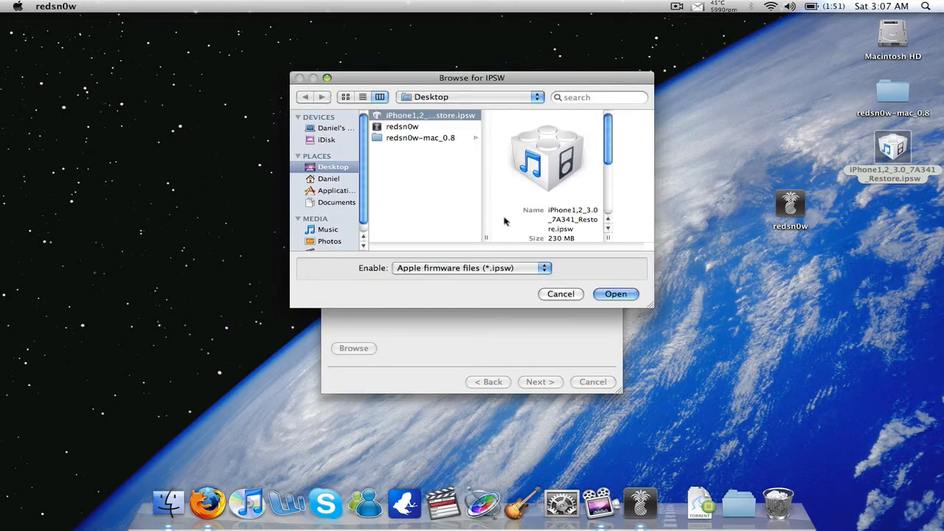
{"action": "left_click", "coordinate": [615, 294]}
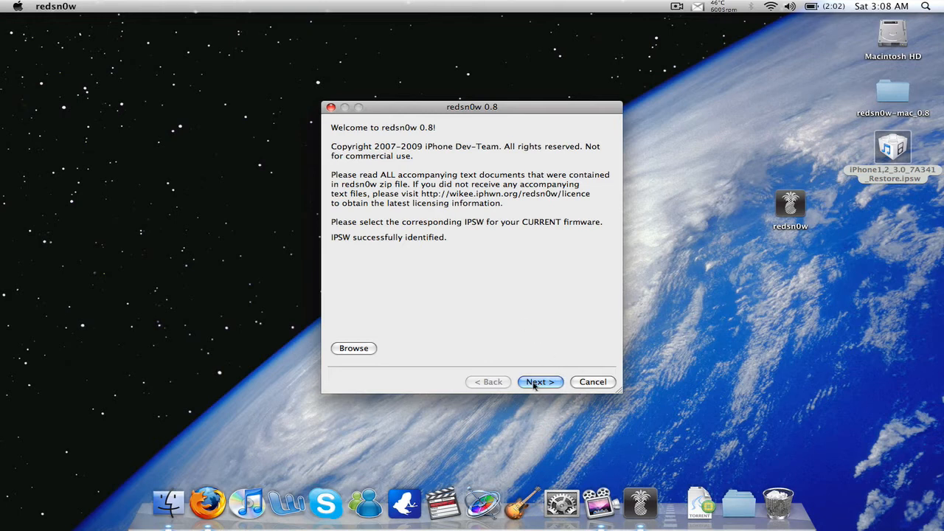
{"action": "left_click", "coordinate": [540, 382]}
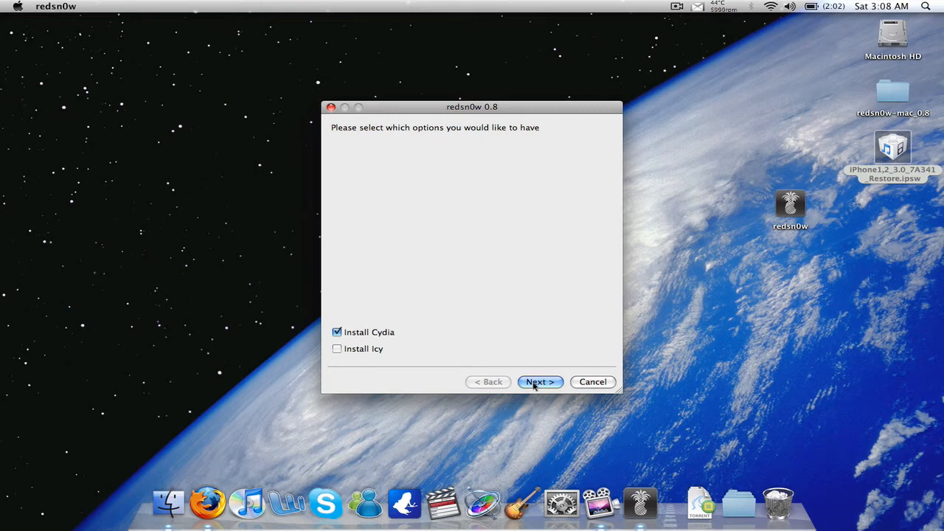
{"action": "mouse_move", "coordinate": [444, 342]}
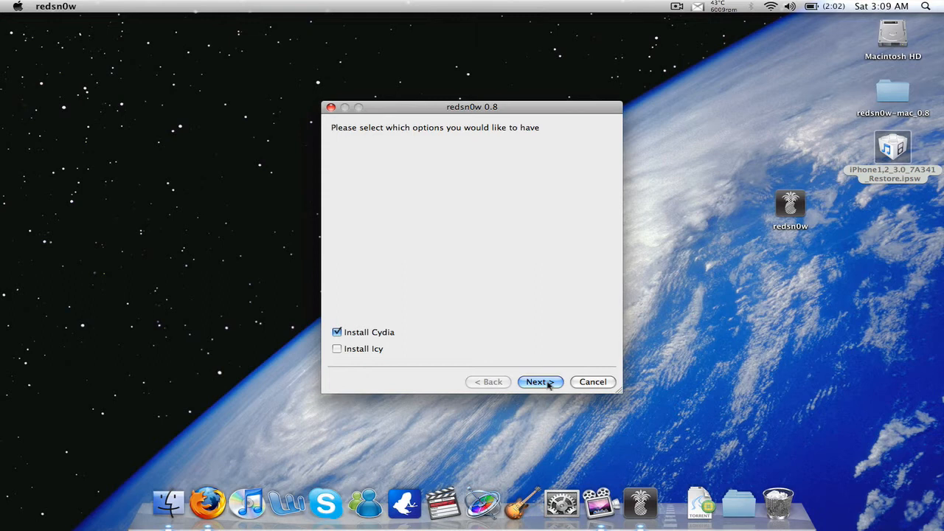
Keep 'Install Cydia' checked and continue to the device power-off page
{"action": "left_click", "coordinate": [540, 382]}
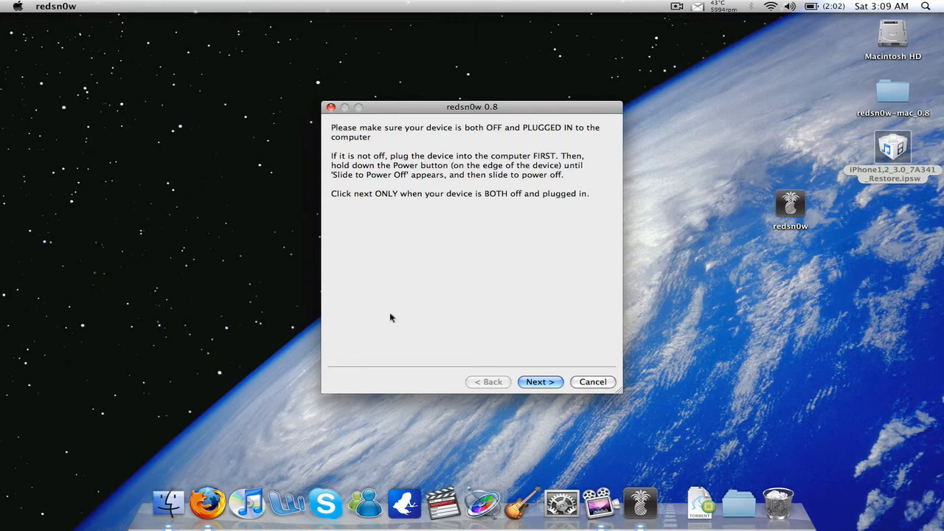
{"action": "mouse_move", "coordinate": [402, 249]}
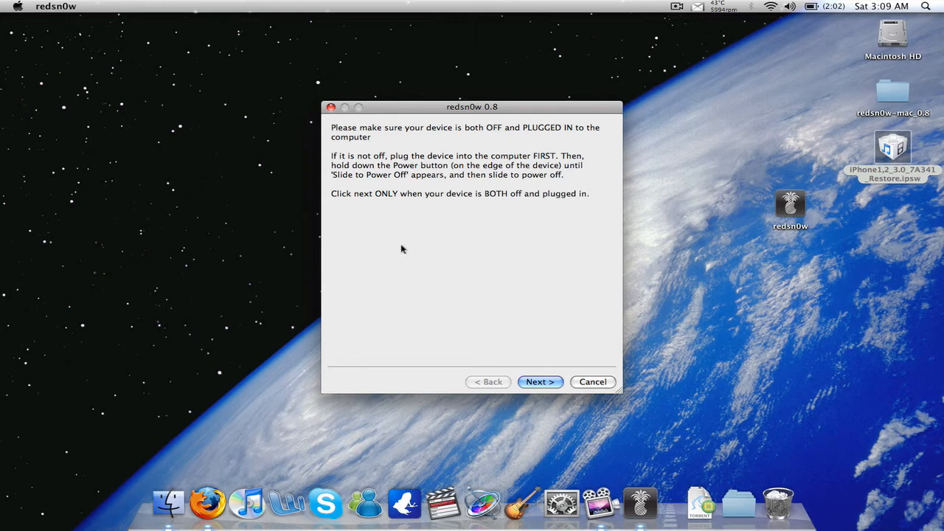
{"action": "mouse_move", "coordinate": [283, 502]}
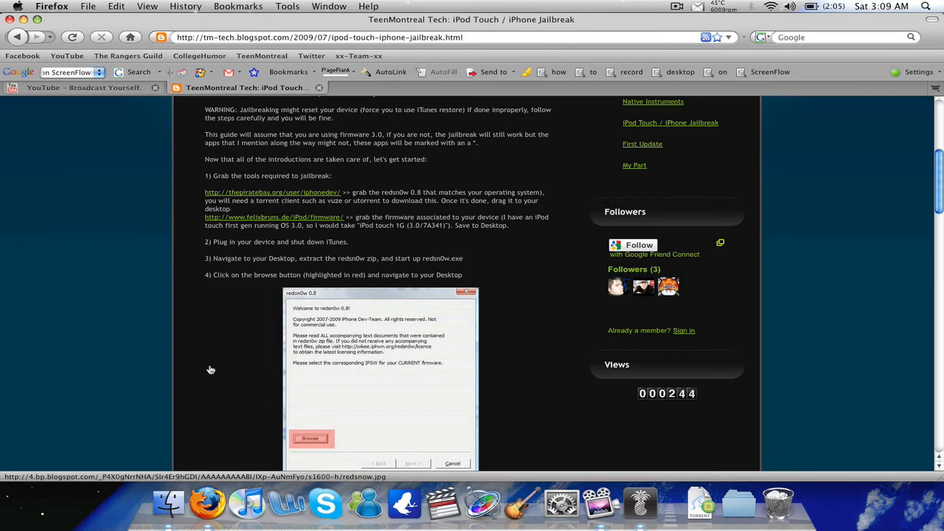
Scroll the guide to steps 5–9, then bring redsn0w's device-off page to the front
{"action": "scroll", "scroll_direction": "down", "scroll_amount": 3}
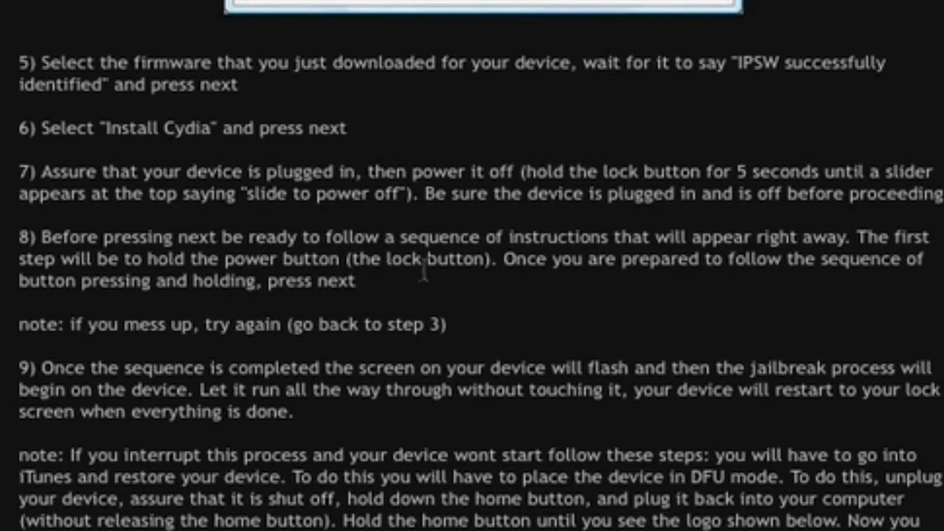
{"action": "mouse_move", "coordinate": [633, 268]}
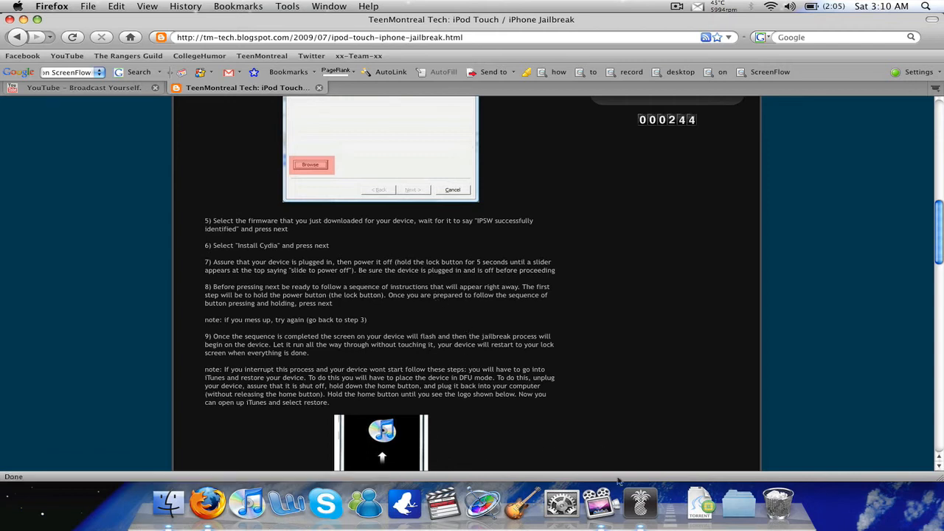
{"action": "left_click", "coordinate": [412, 190]}
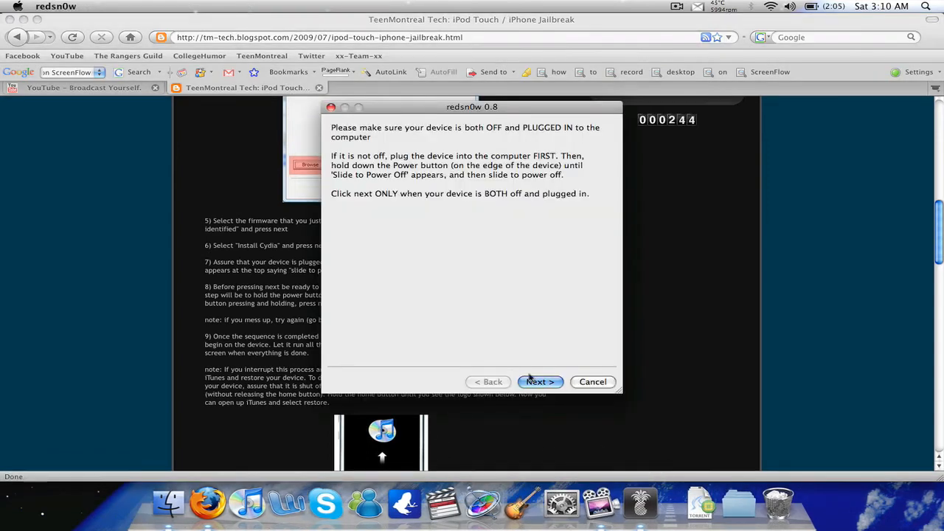